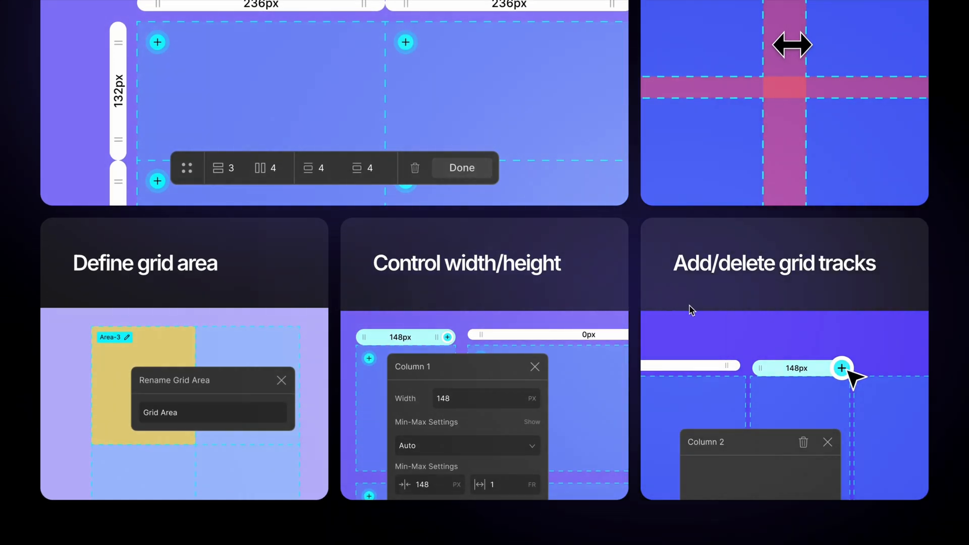
{"action": "mouse_move", "coordinate": [215, 308]}
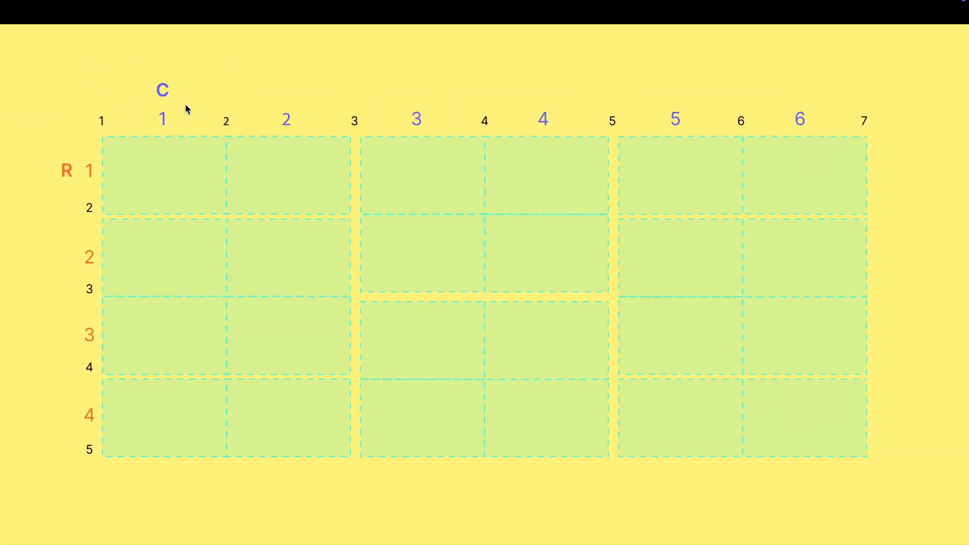
{"action": "mouse_move", "coordinate": [100, 203]}
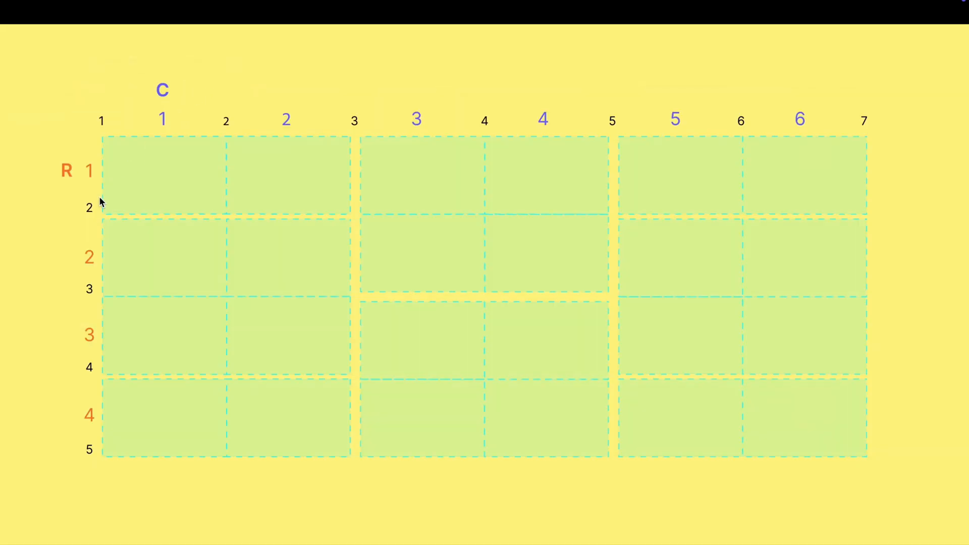
{"action": "mouse_move", "coordinate": [271, 136]}
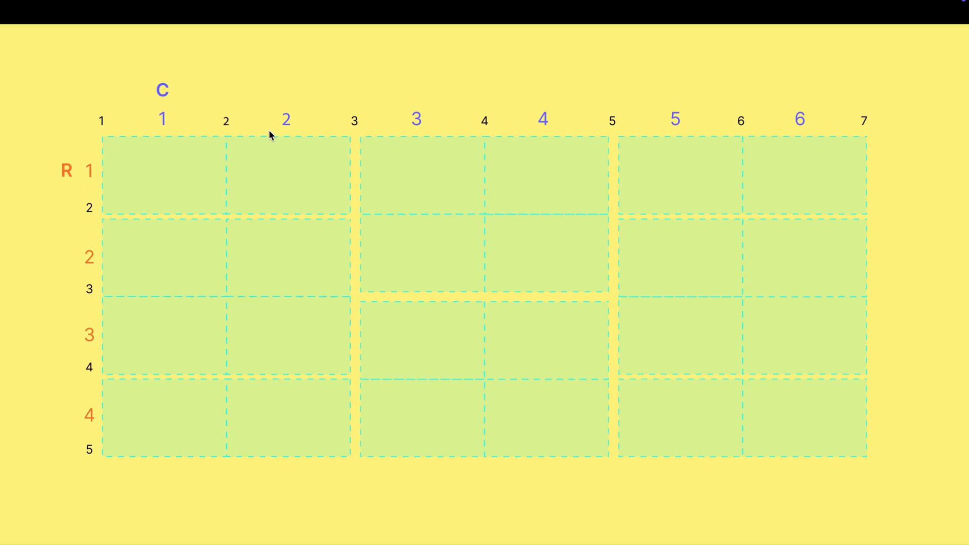
{"action": "mouse_move", "coordinate": [383, 135]}
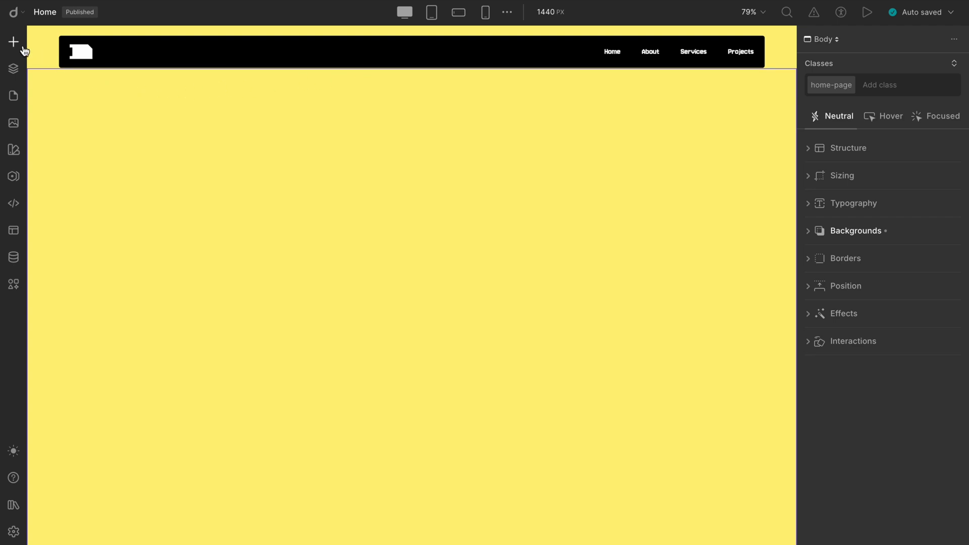
Step: Drop a Container onto the yellow page and place a 2×2 Grid inside it
{"action": "left_click", "coordinate": [11, 42]}
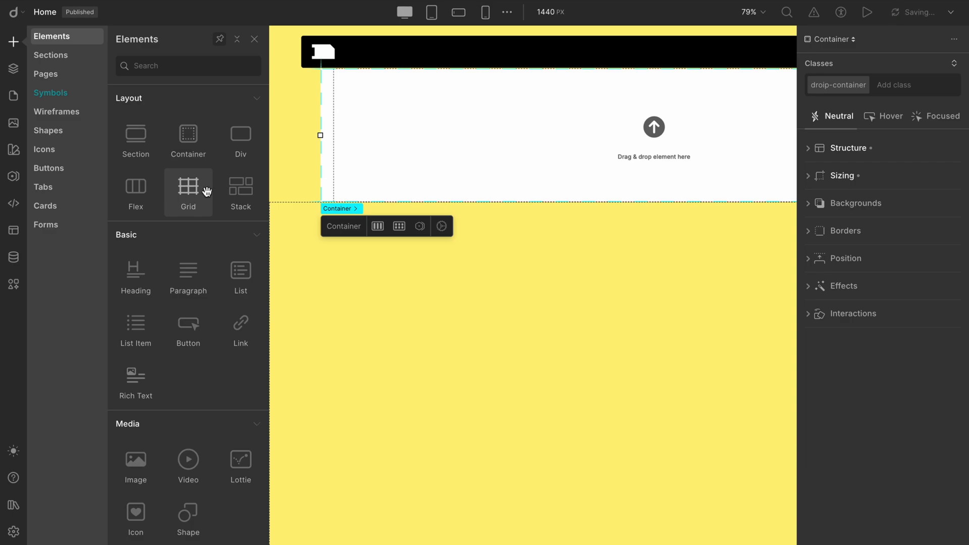
{"action": "left_click", "coordinate": [188, 190]}
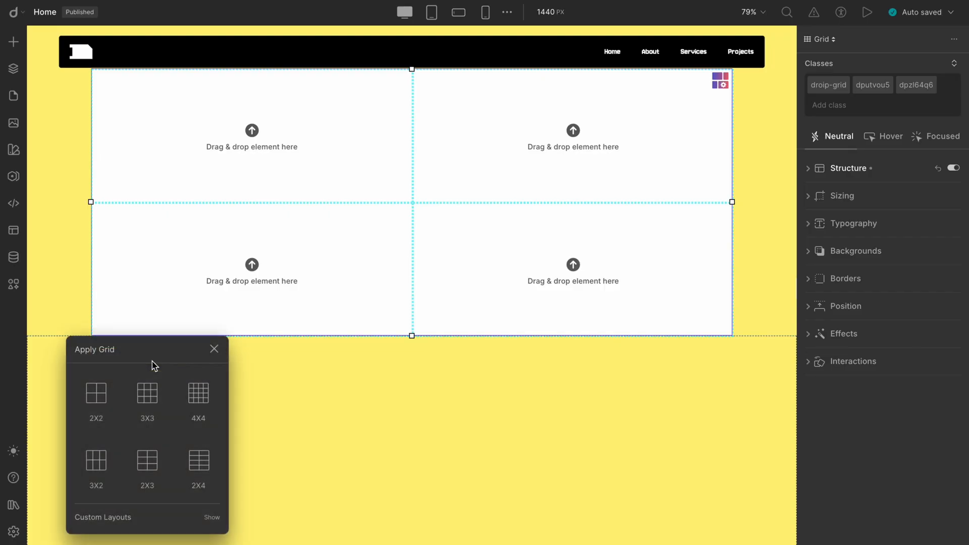
Step: Switch the grid to a custom layout with 4 rows and 6 columns
{"action": "left_click", "coordinate": [211, 517]}
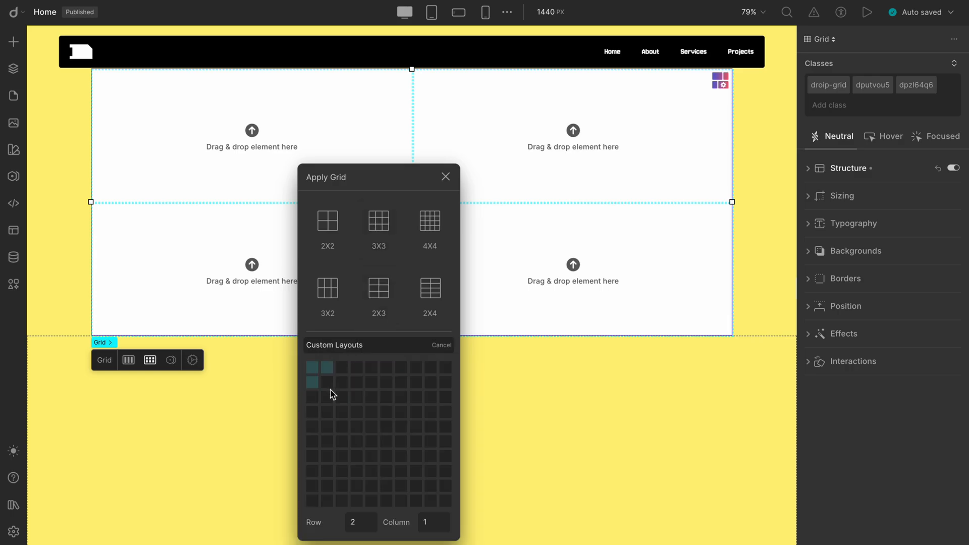
{"action": "left_click", "coordinate": [356, 381]}
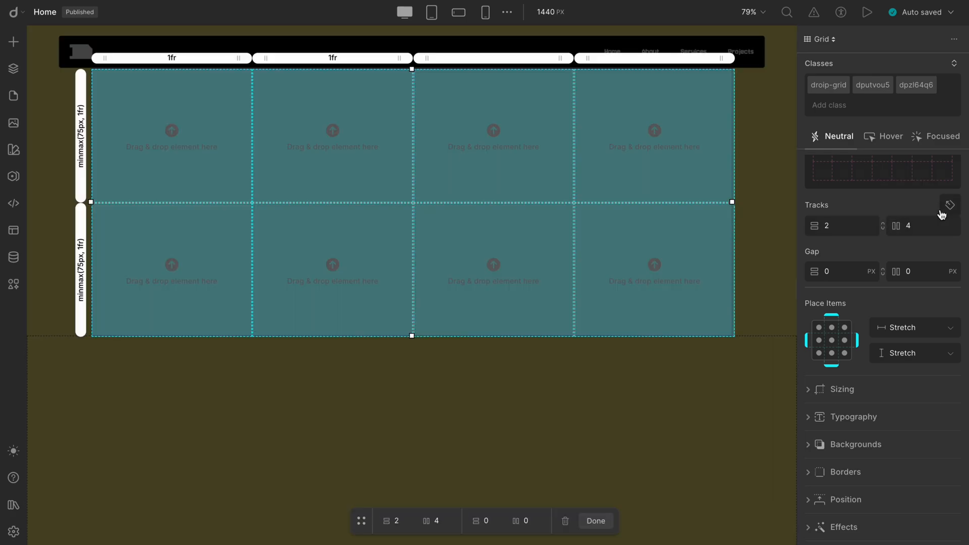
{"action": "left_click", "coordinate": [432, 521]}
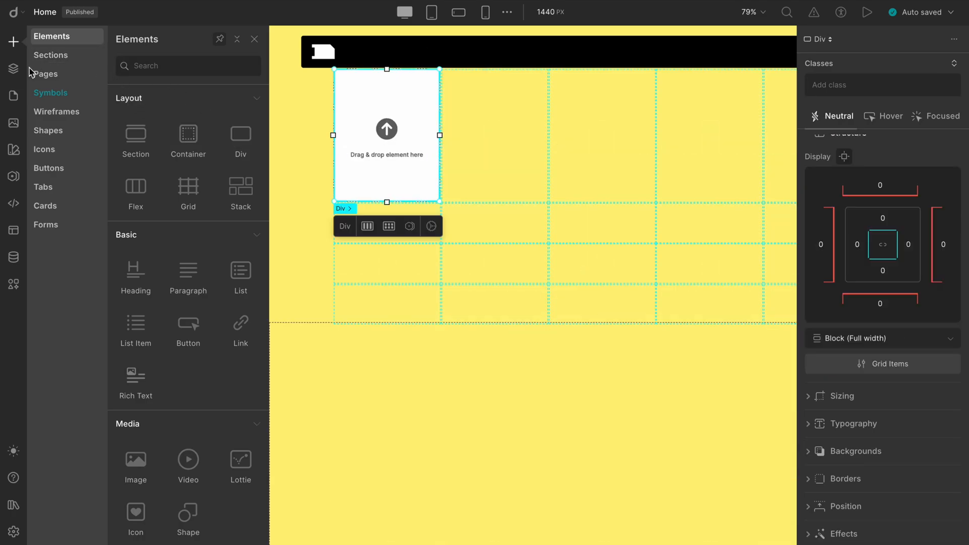
Step: Select the Grid in Layers, then the third div, and open its Grid Items settings
{"action": "left_click", "coordinate": [12, 69]}
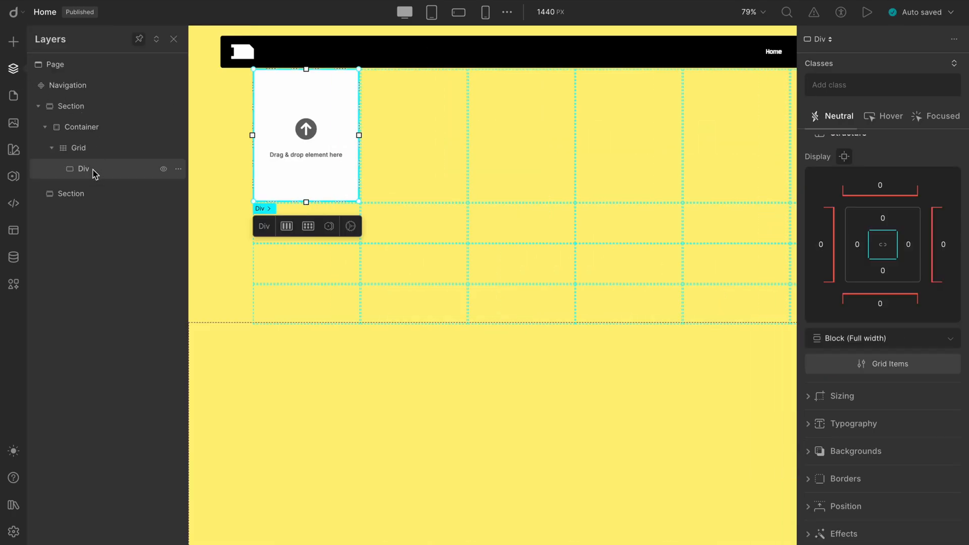
{"action": "left_click", "coordinate": [78, 148]}
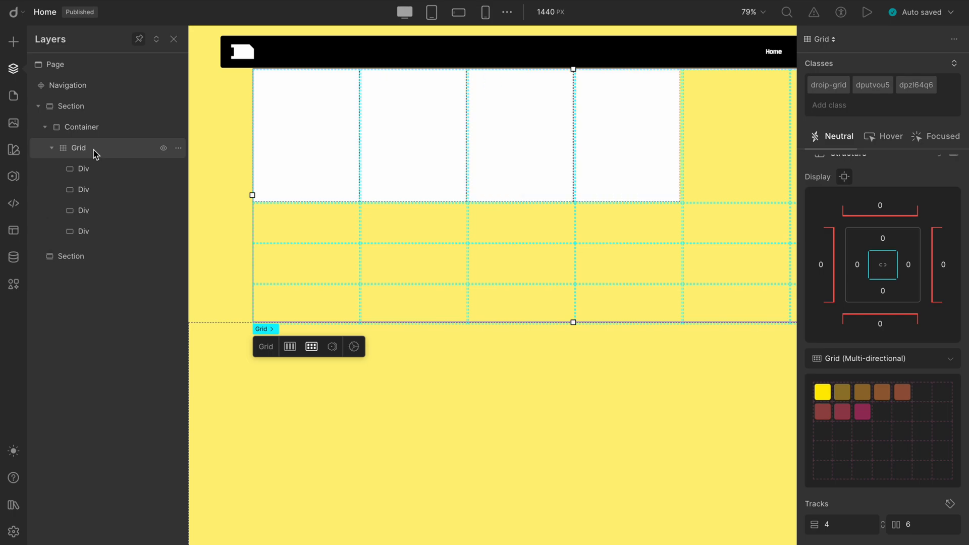
{"action": "mouse_move", "coordinate": [502, 139]}
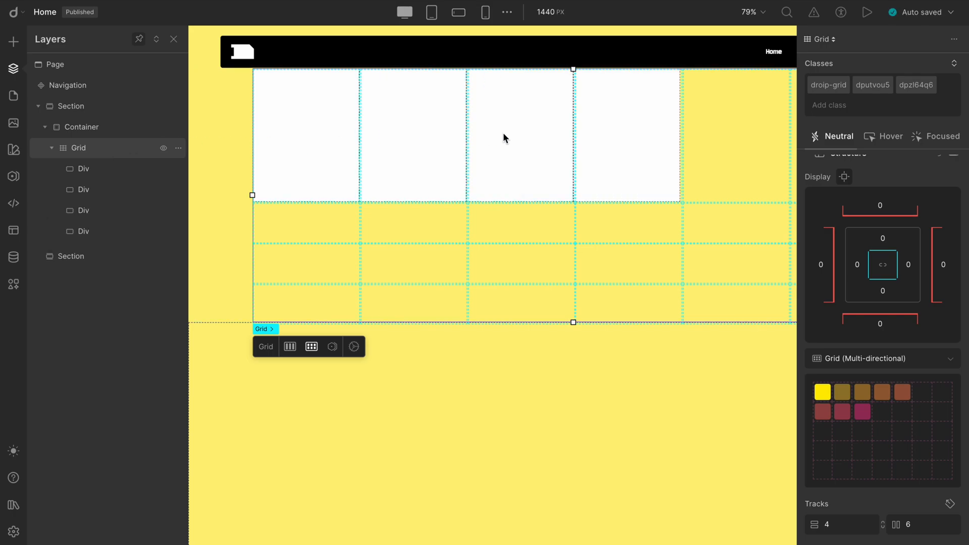
{"action": "mouse_move", "coordinate": [499, 137]}
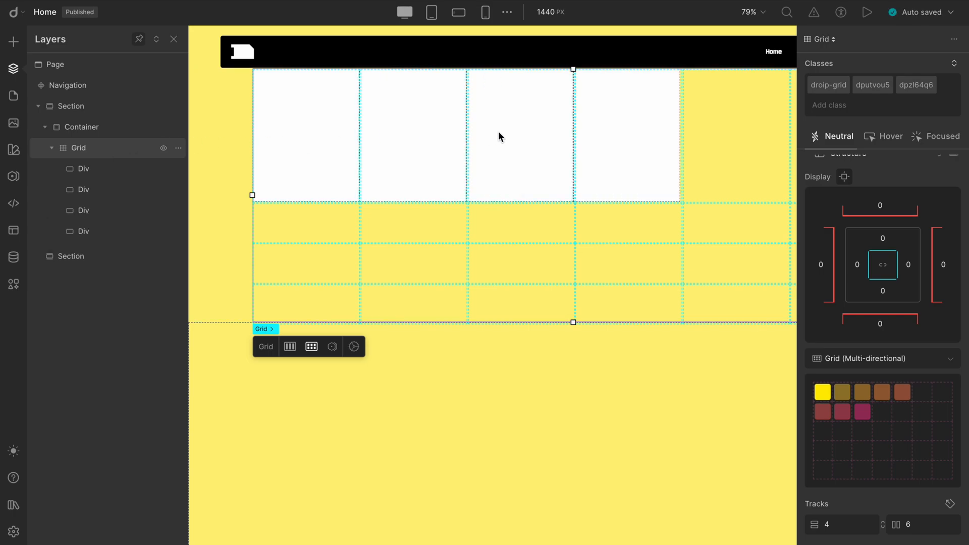
{"action": "left_click", "coordinate": [499, 137]}
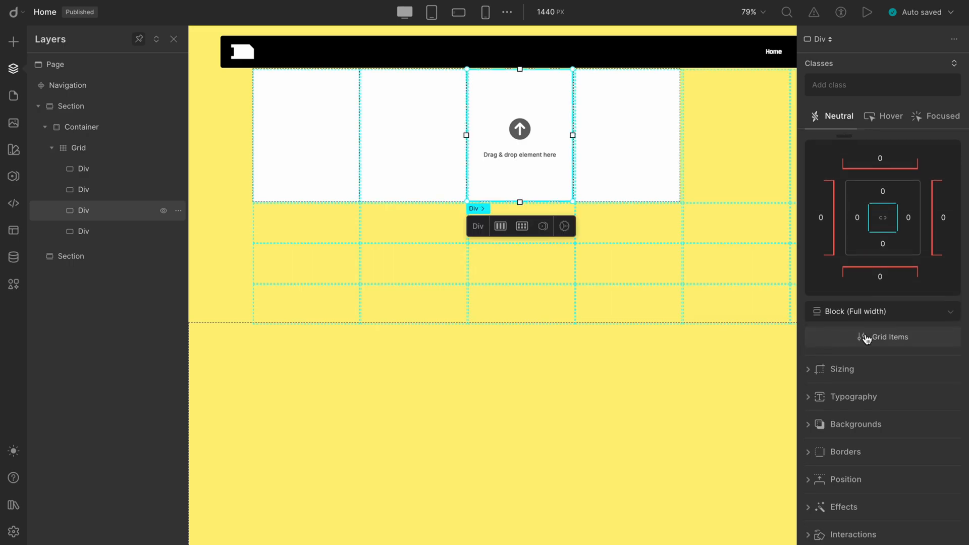
{"action": "left_click", "coordinate": [883, 337]}
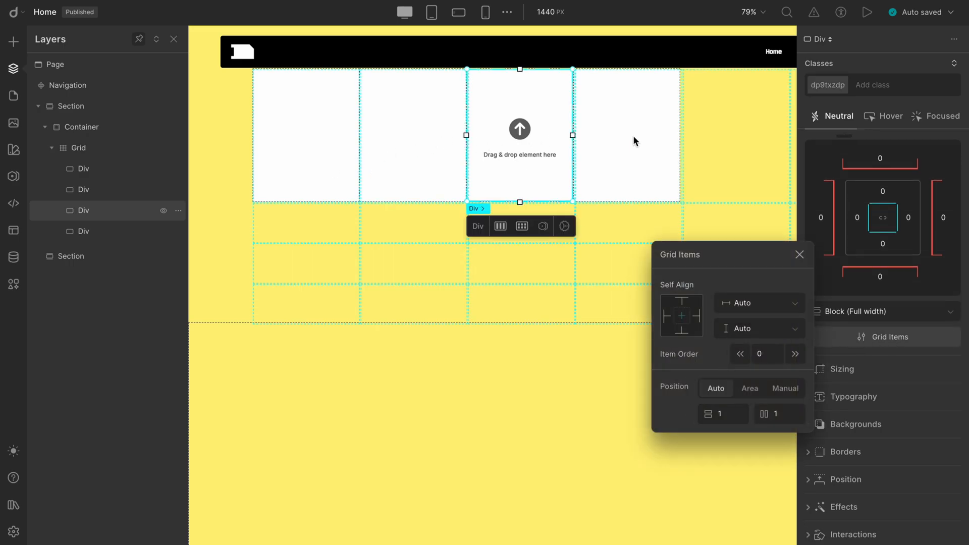
{"action": "mouse_move", "coordinate": [733, 414]}
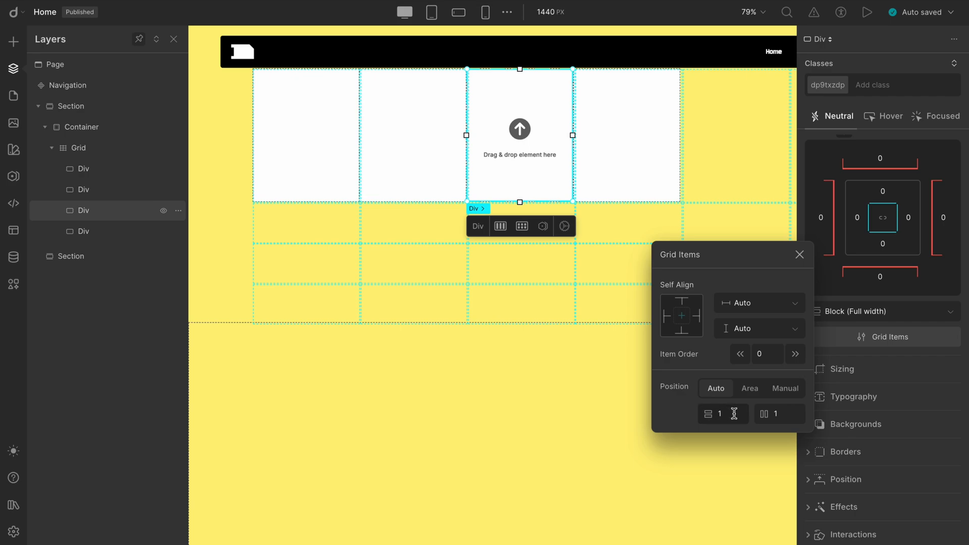
{"action": "mouse_move", "coordinate": [755, 413]}
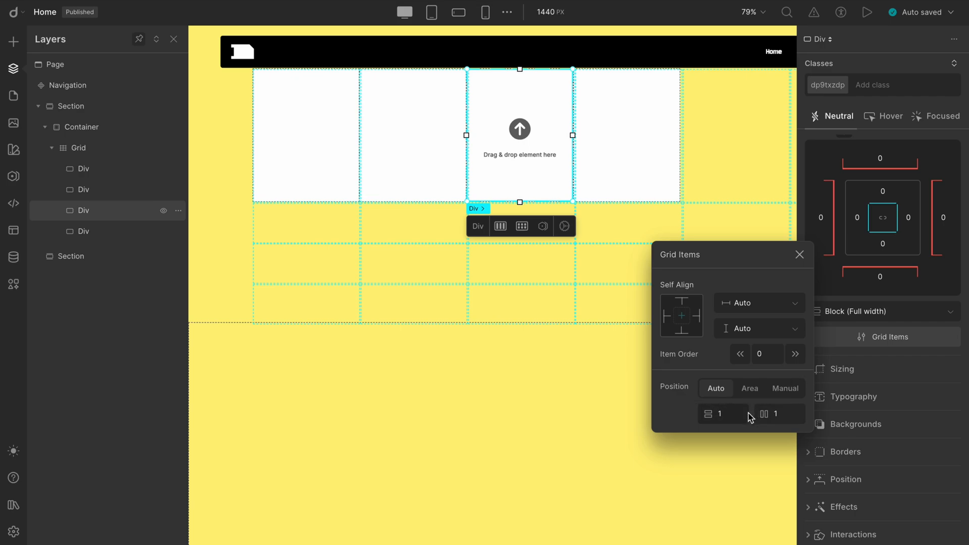
{"action": "left_click", "coordinate": [784, 389]}
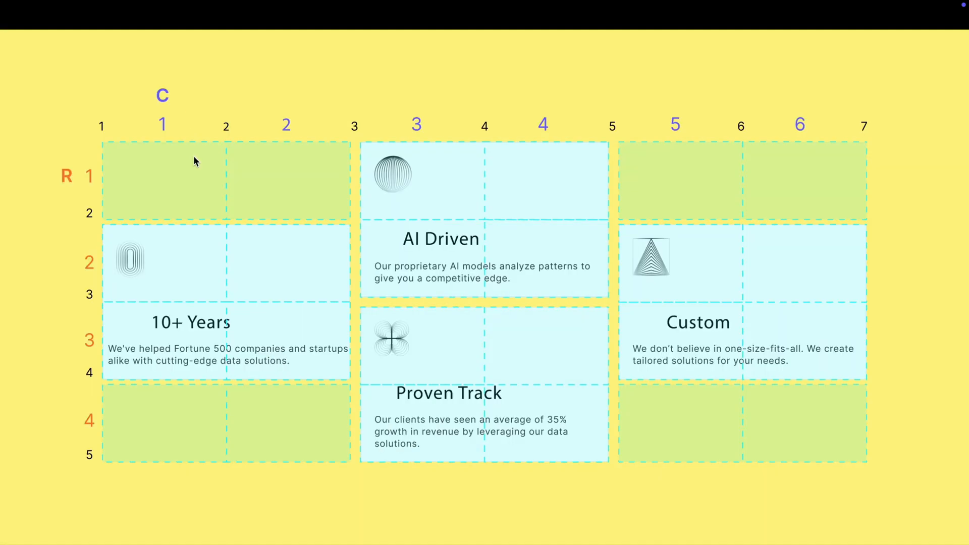
{"action": "mouse_move", "coordinate": [749, 140]}
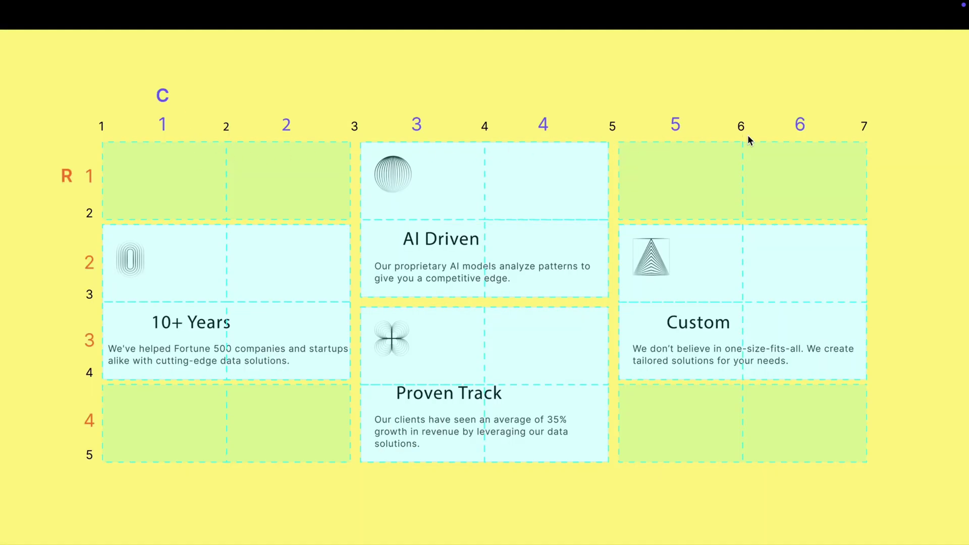
{"action": "mouse_move", "coordinate": [103, 380]}
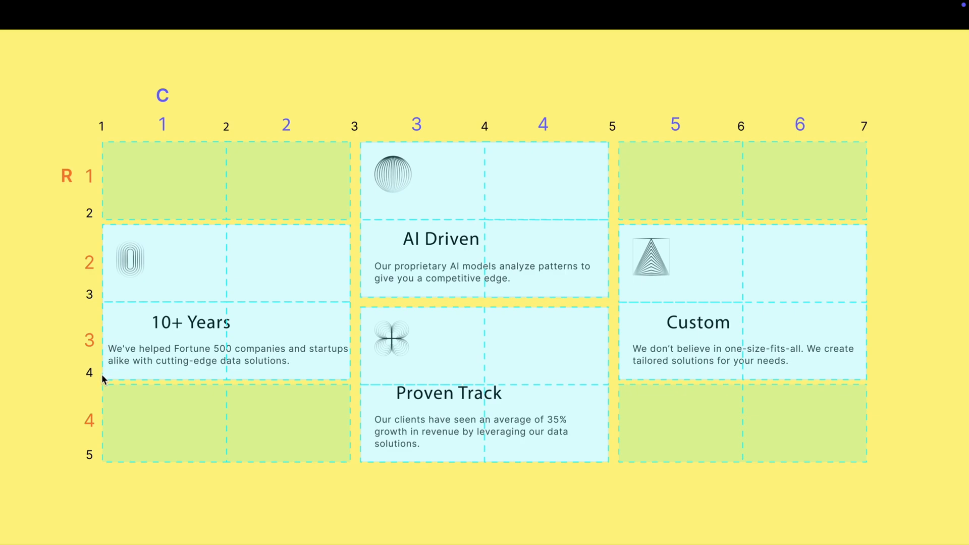
{"action": "mouse_move", "coordinate": [484, 144]}
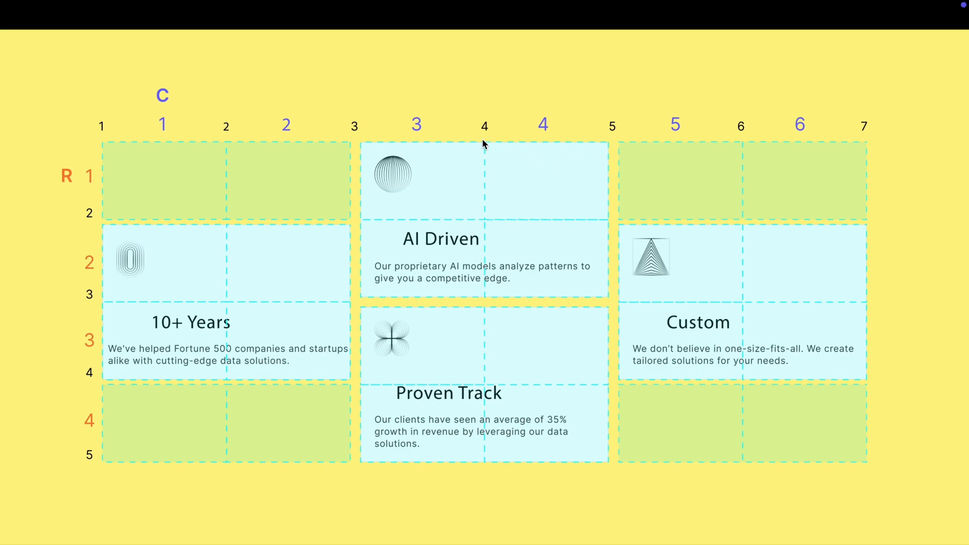
{"action": "mouse_move", "coordinate": [93, 254]}
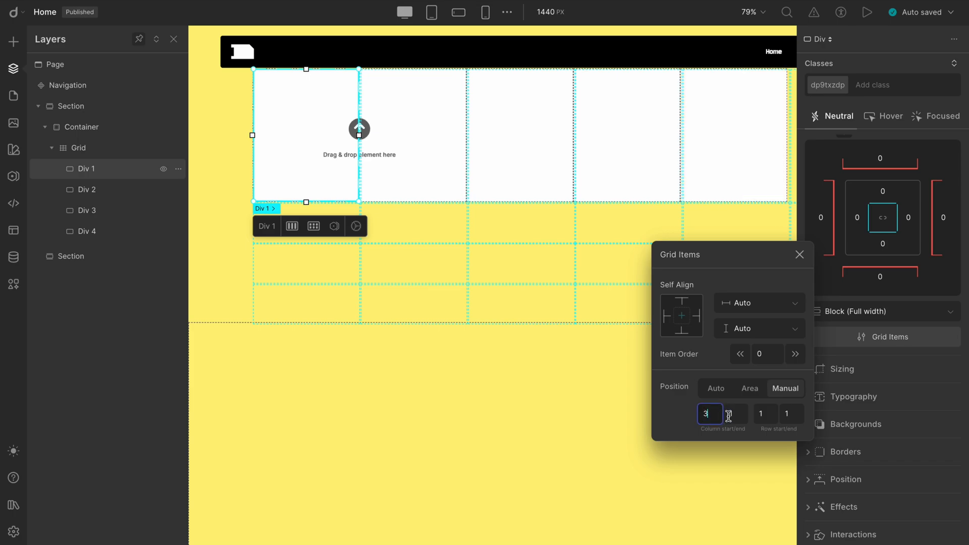
Step: Select Div 3, set its manual grid placement in Grid Items, then close it
{"action": "type", "text": "5"}
{"action": "left_click", "coordinate": [790, 413]}
{"action": "type", "text": "3"}
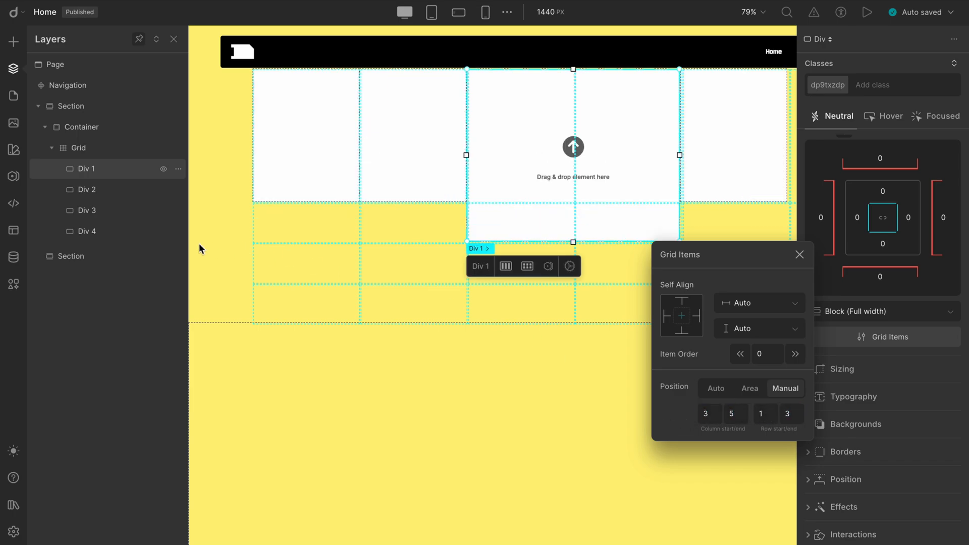
{"action": "left_click", "coordinate": [86, 189]}
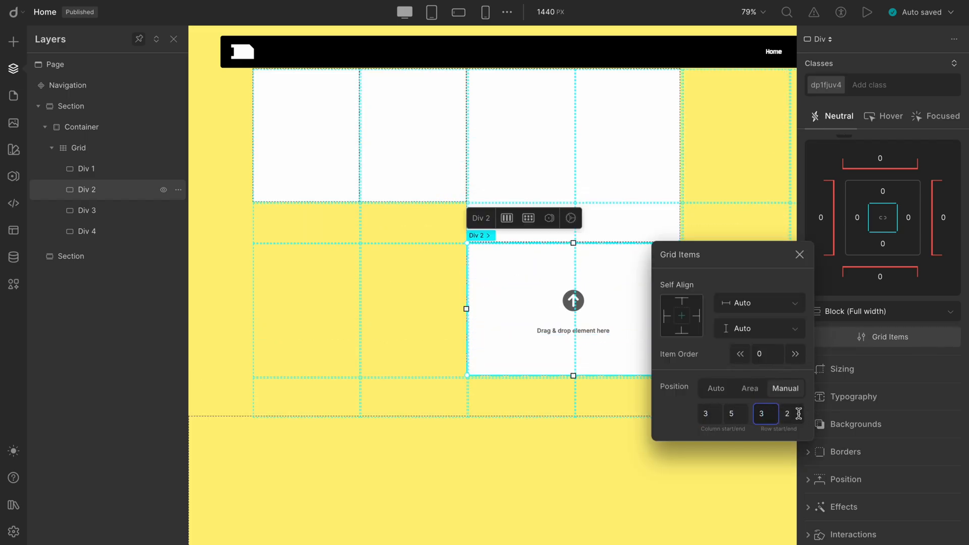
{"action": "left_click", "coordinate": [86, 210]}
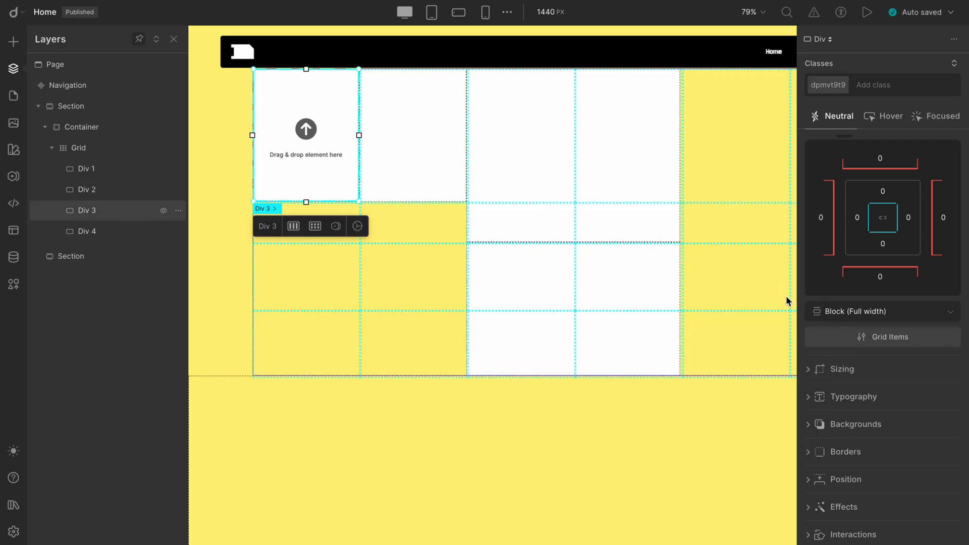
{"action": "left_click", "coordinate": [882, 336]}
{"action": "type", "text": "4"}
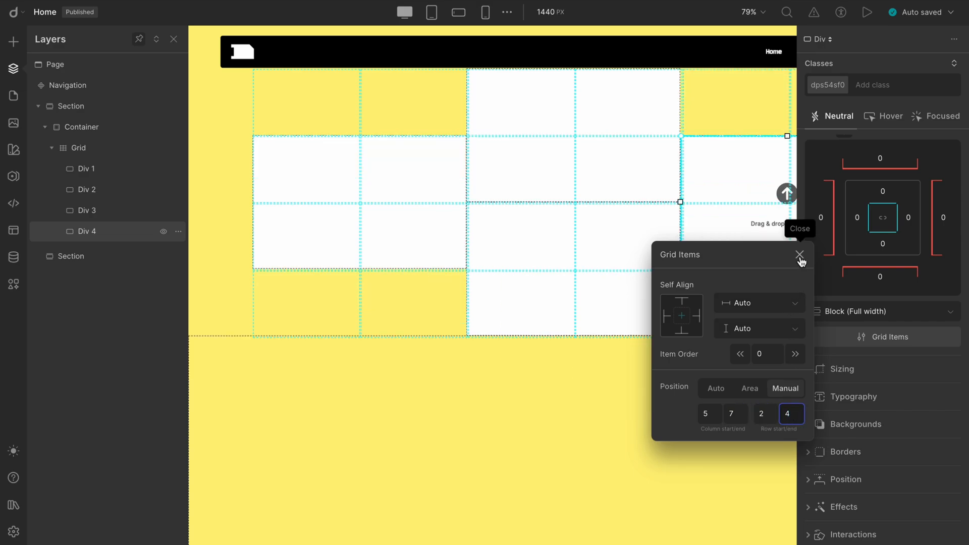
{"action": "left_click", "coordinate": [751, 12]}
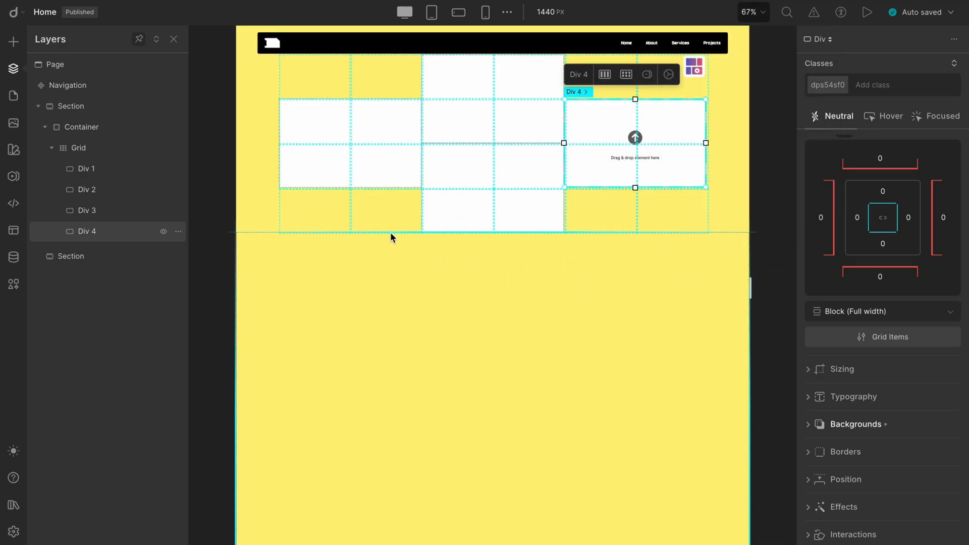
{"action": "mouse_move", "coordinate": [11, 40]}
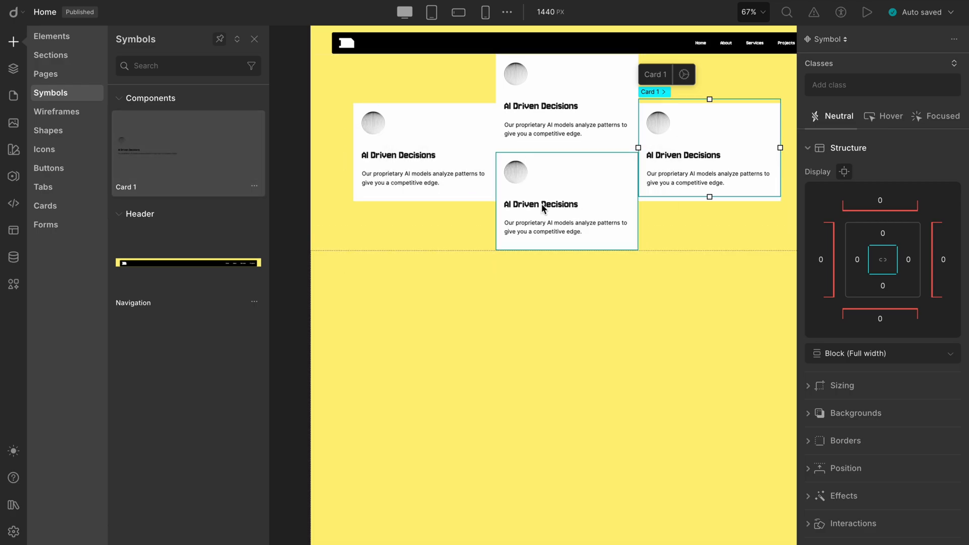
Step: Return to the Layers panel after placing Card 1 symbols in the divs
{"action": "left_click", "coordinate": [12, 69]}
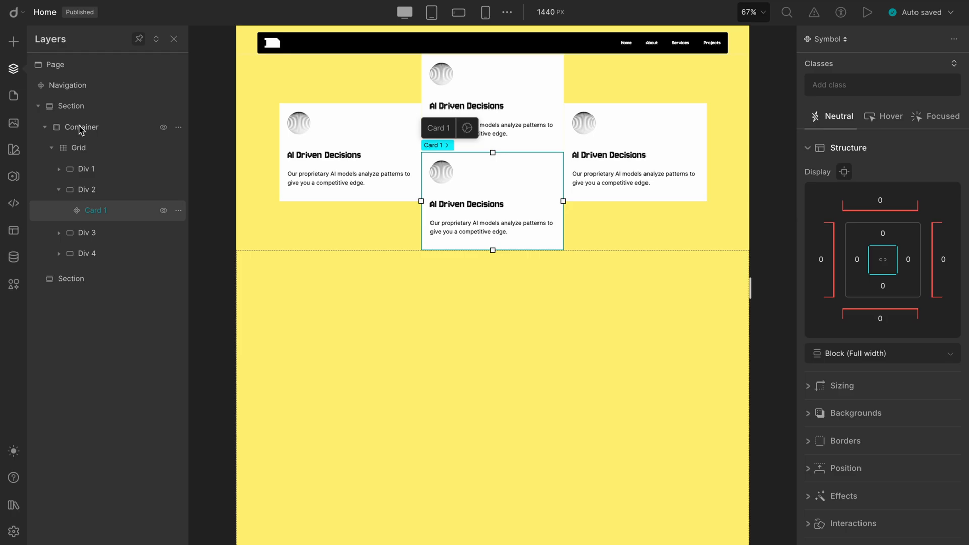
Step: Select the Grid and enter 20 in its Structure column Gap field
{"action": "left_click", "coordinate": [78, 148]}
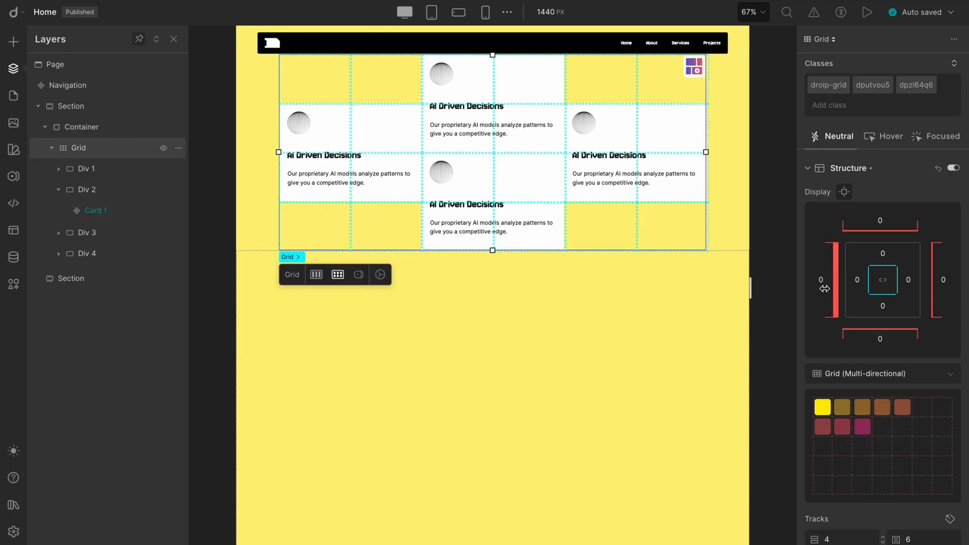
{"action": "scroll", "scroll_direction": "down", "scroll_amount": 3}
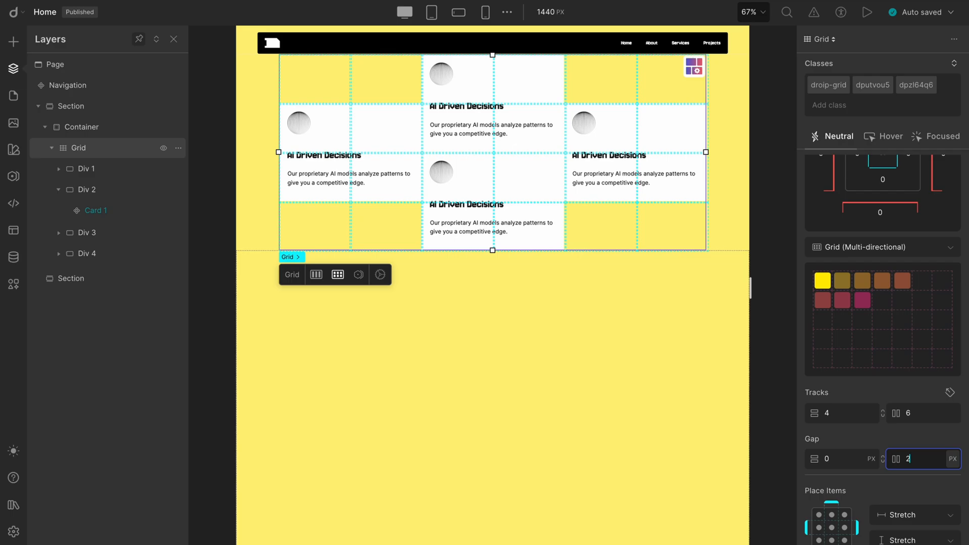
{"action": "type", "text": "20"}
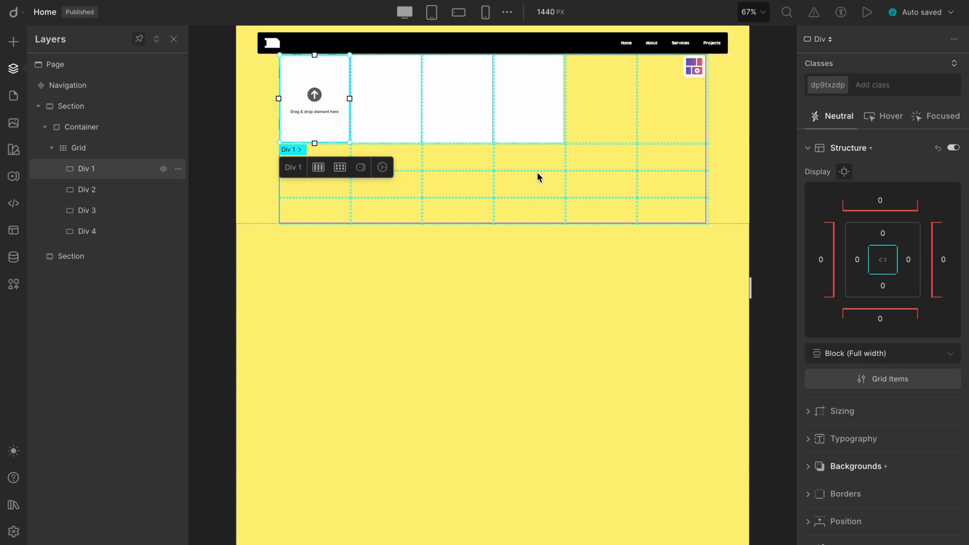
{"action": "mouse_move", "coordinate": [106, 180]}
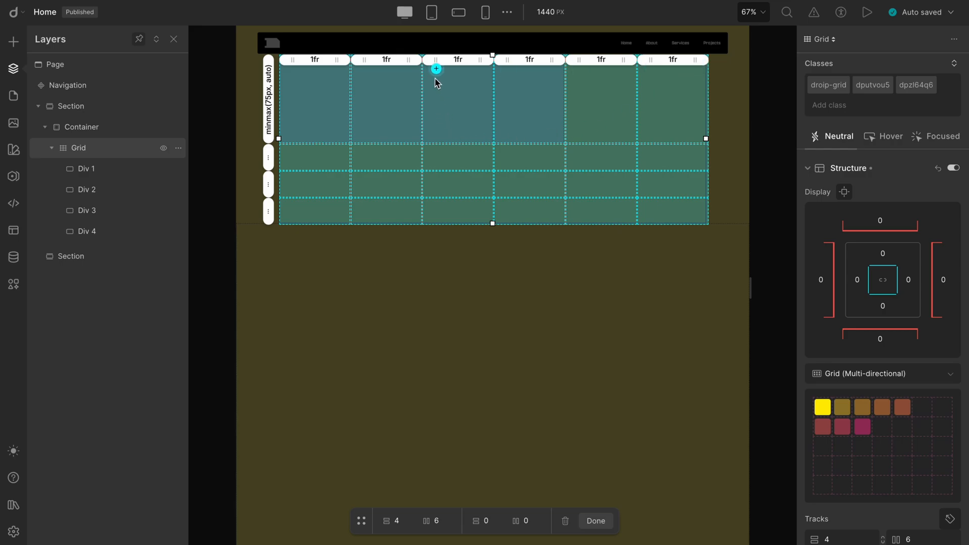
Step: Draw Area-1 and Area-2 stacked in the middle columns, plus Area-3 on the left
{"action": "left_click", "coordinate": [437, 68]}
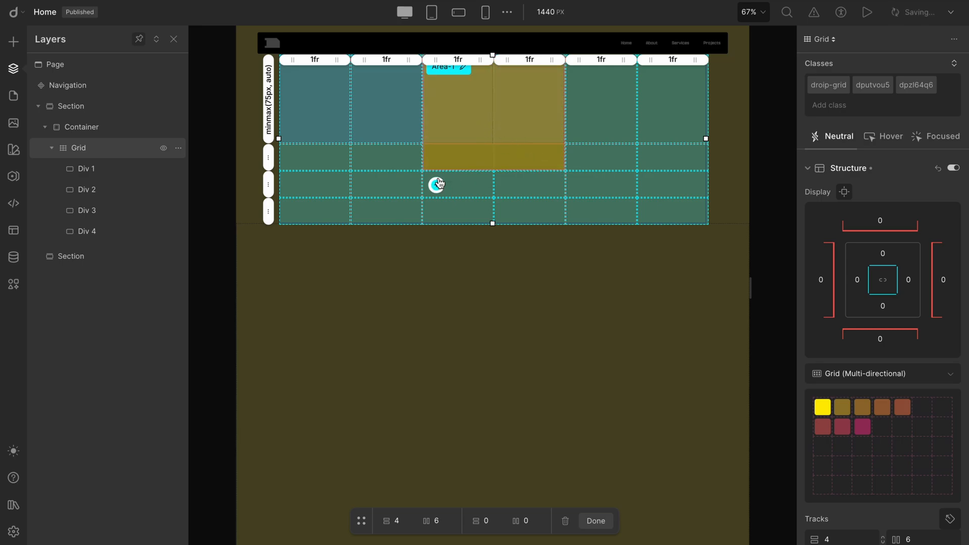
{"action": "left_click", "coordinate": [437, 184]}
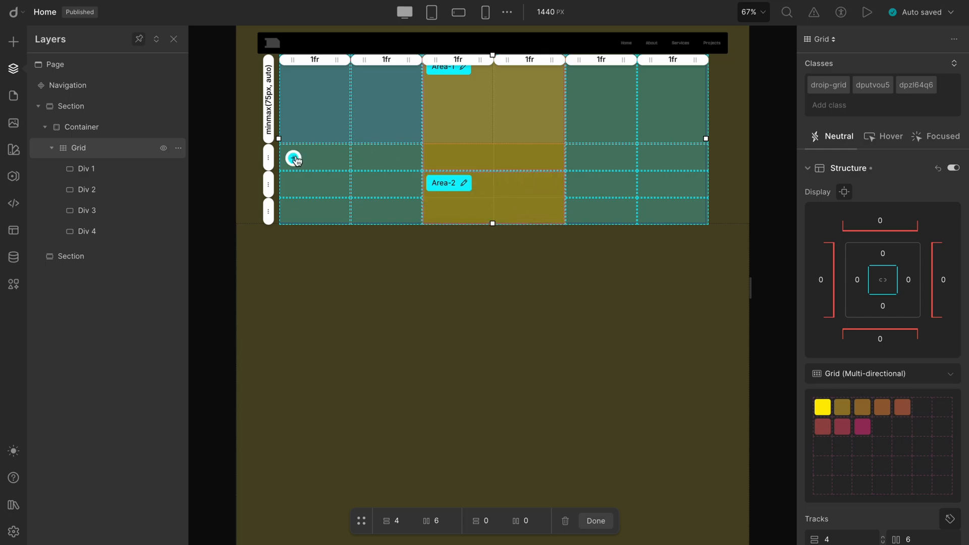
{"action": "left_click", "coordinate": [294, 158]}
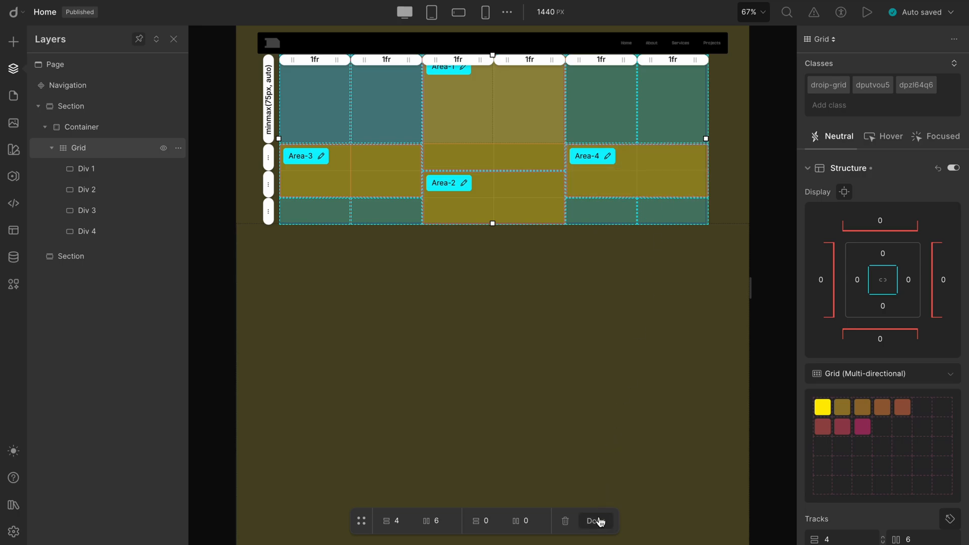
Step: Finish the area editor and assign Divs 1–4 to Area-1, Area-2, Area-3 and Area-4
{"action": "left_click", "coordinate": [86, 169]}
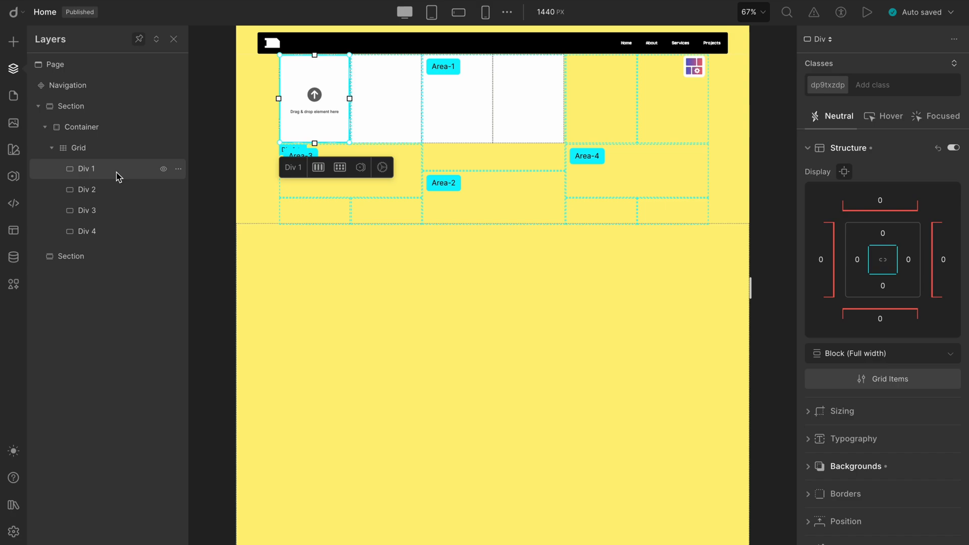
{"action": "left_click", "coordinate": [882, 379]}
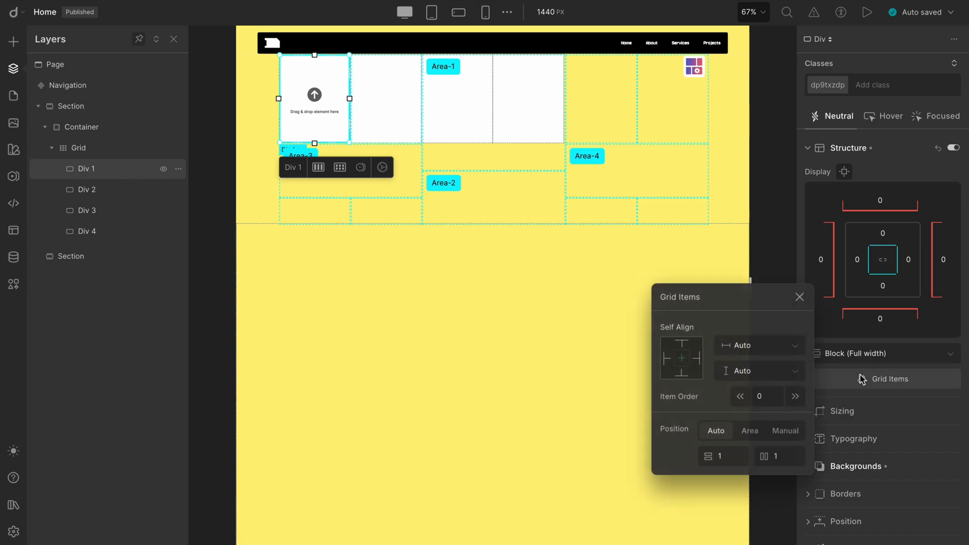
{"action": "left_click", "coordinate": [750, 431]}
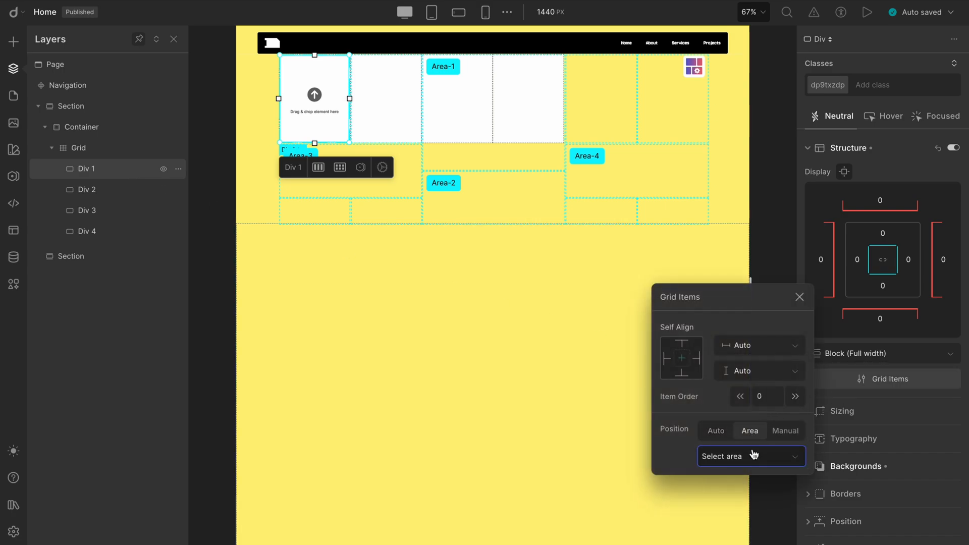
{"action": "left_click", "coordinate": [751, 456]}
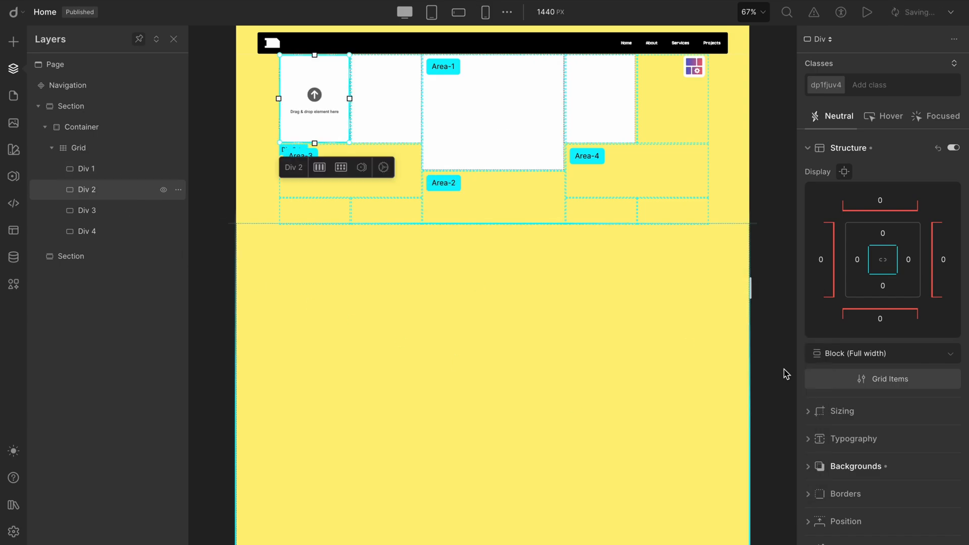
{"action": "left_click", "coordinate": [882, 379]}
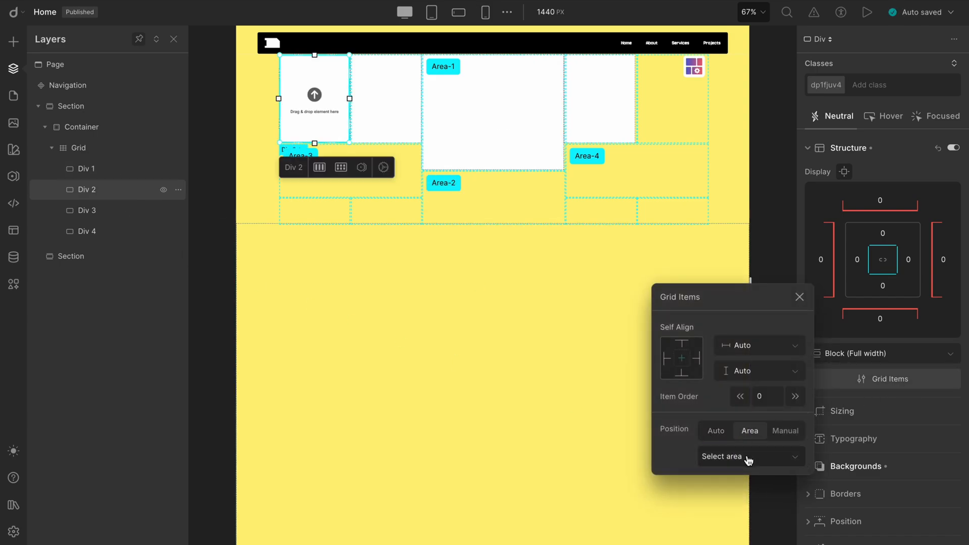
{"action": "left_click", "coordinate": [750, 456]}
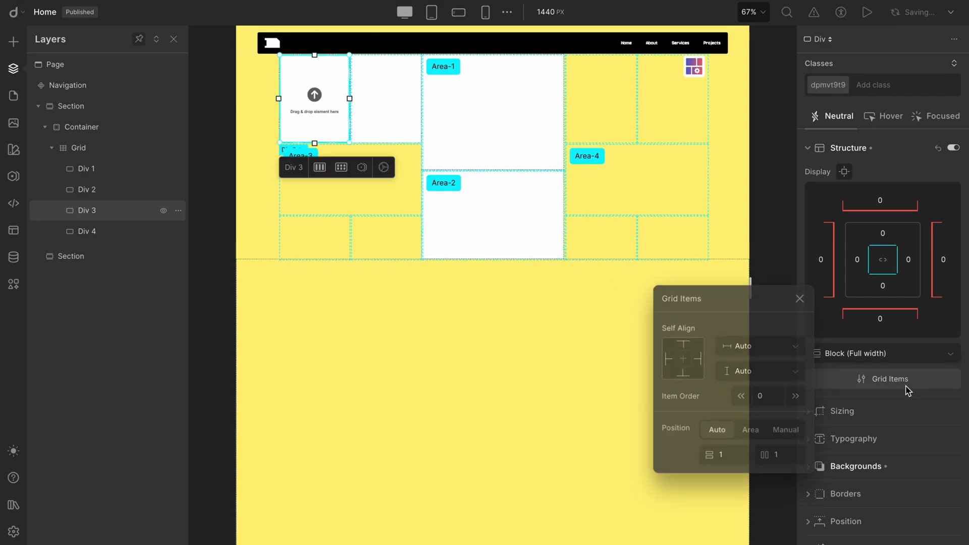
{"action": "left_click", "coordinate": [750, 430]}
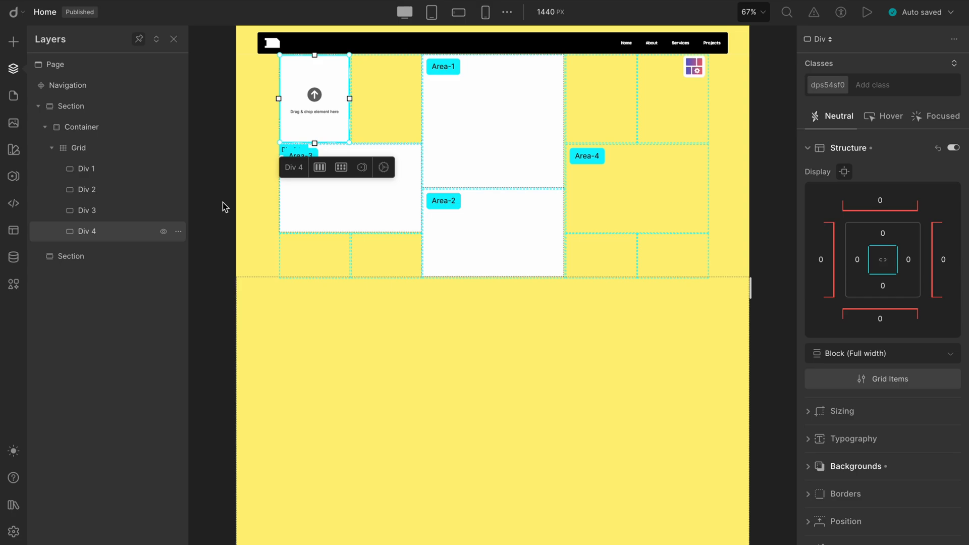
{"action": "left_click", "coordinate": [882, 378]}
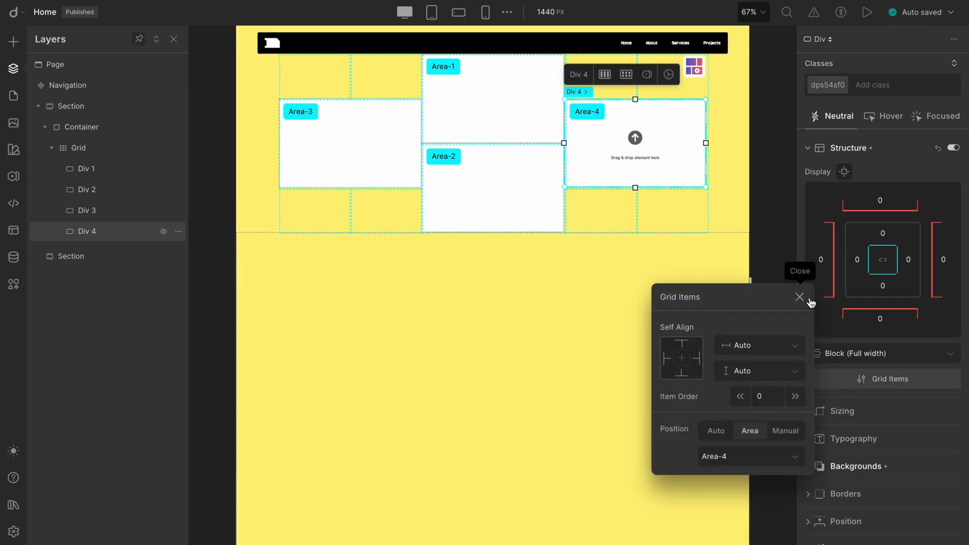
Step: Close Grid Items and drag Card 1 symbols into each area div
{"action": "left_click", "coordinate": [799, 296]}
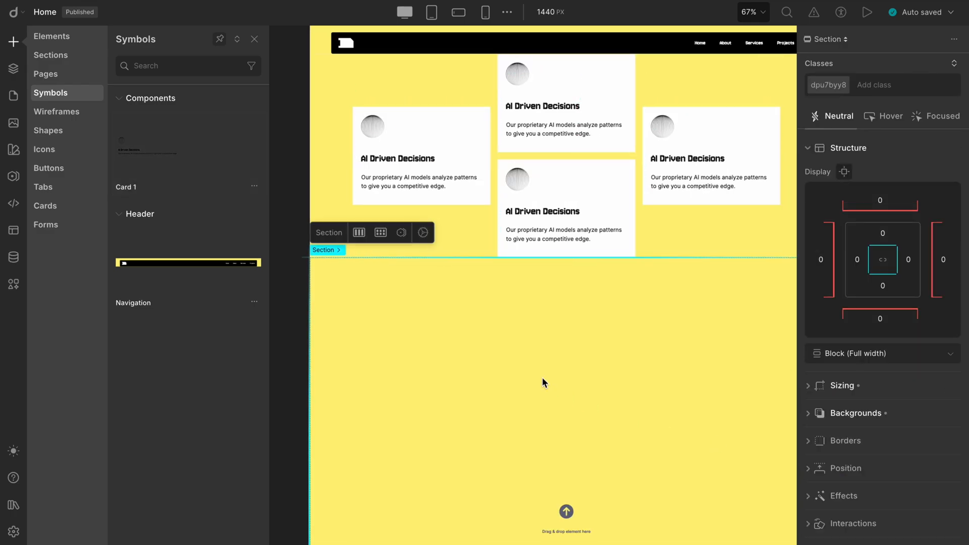
{"action": "left_click", "coordinate": [13, 68]}
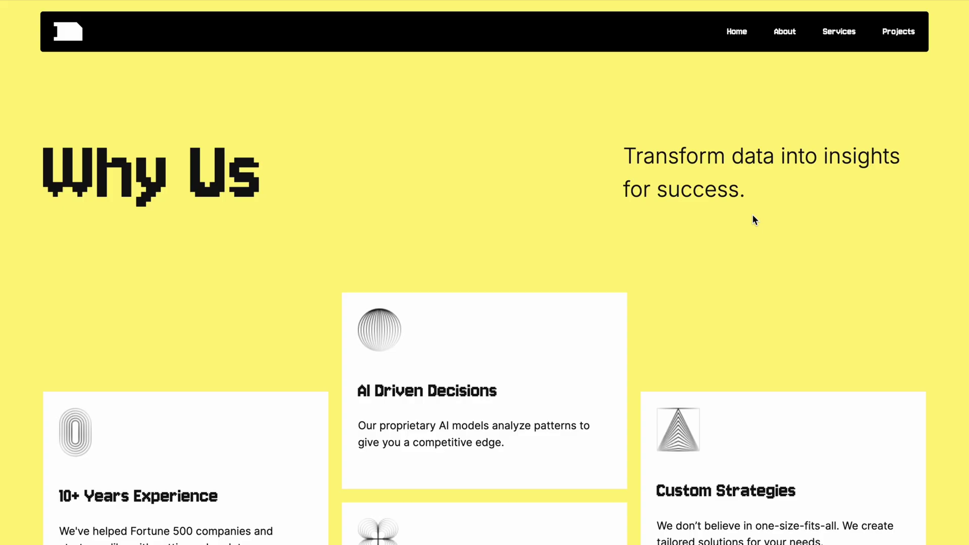
Step: Scroll through the preview of the finished Why Us page
{"action": "scroll", "scroll_direction": "down", "scroll_amount": 3}
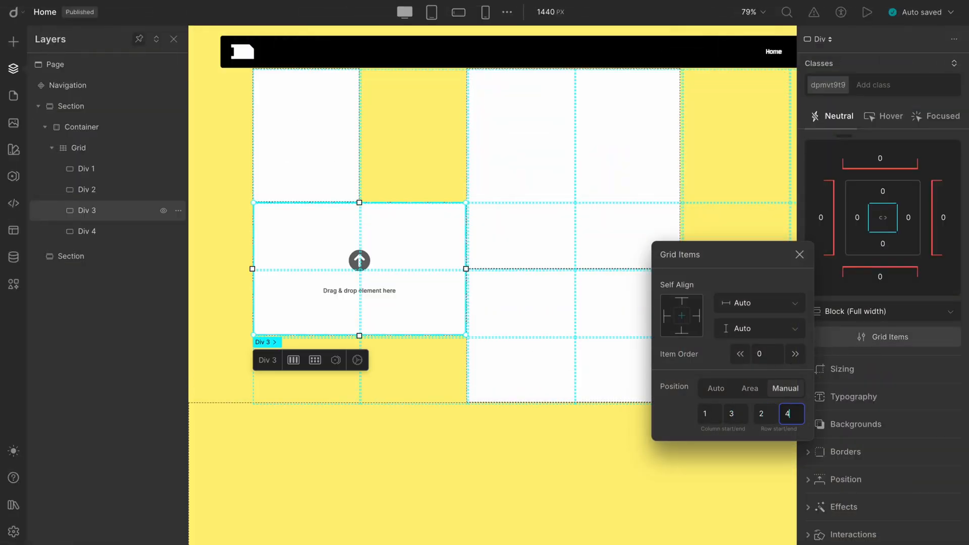
Step: Switch Div 3 to area-based placement and assign it to Area-3
{"action": "left_click", "coordinate": [87, 231]}
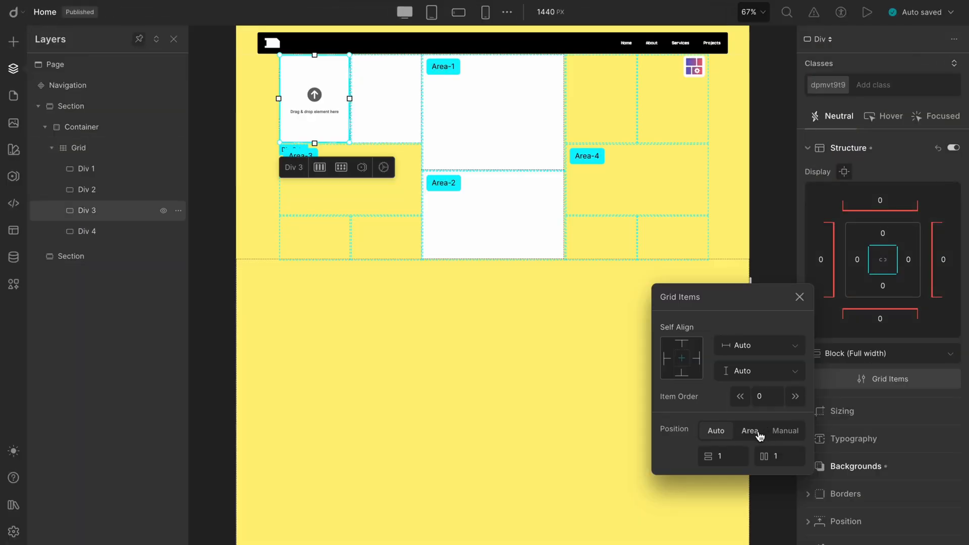
{"action": "left_click", "coordinate": [749, 430]}
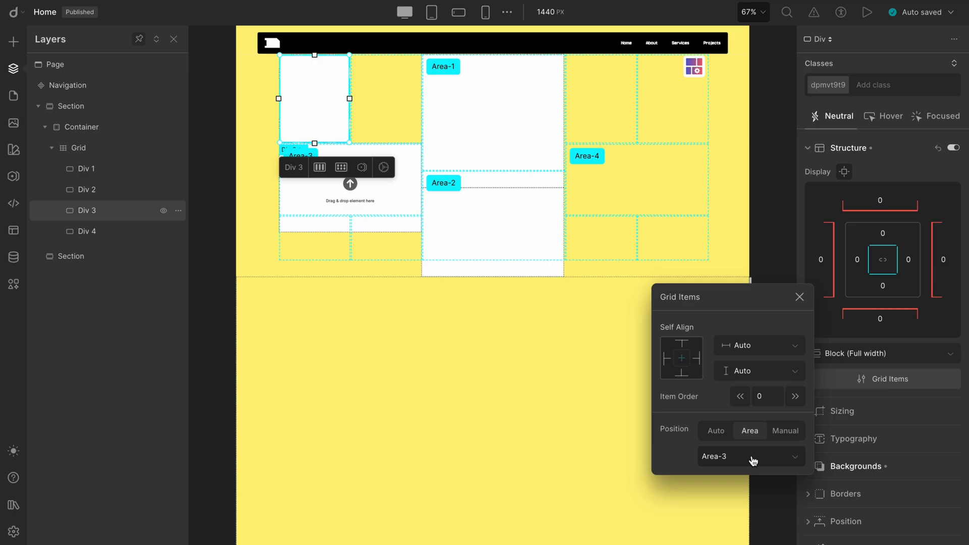